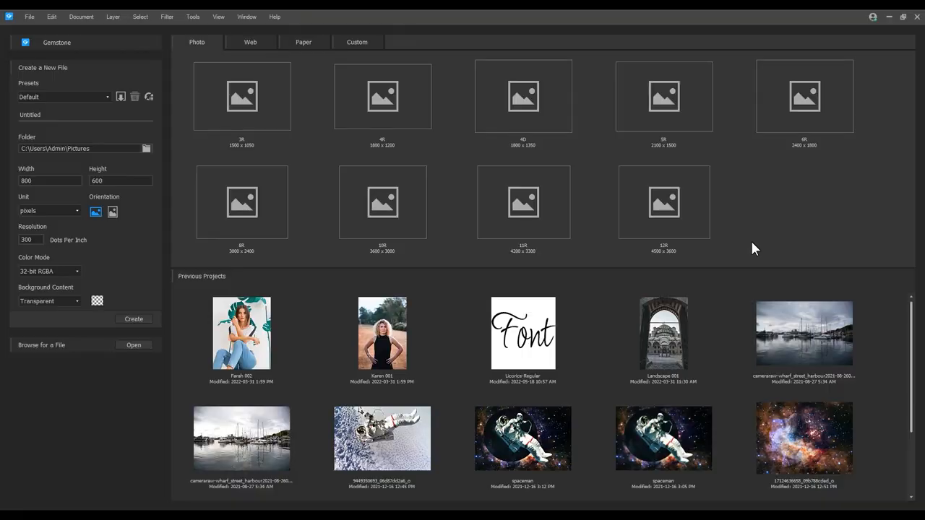
{"action": "mouse_move", "coordinate": [470, 352]}
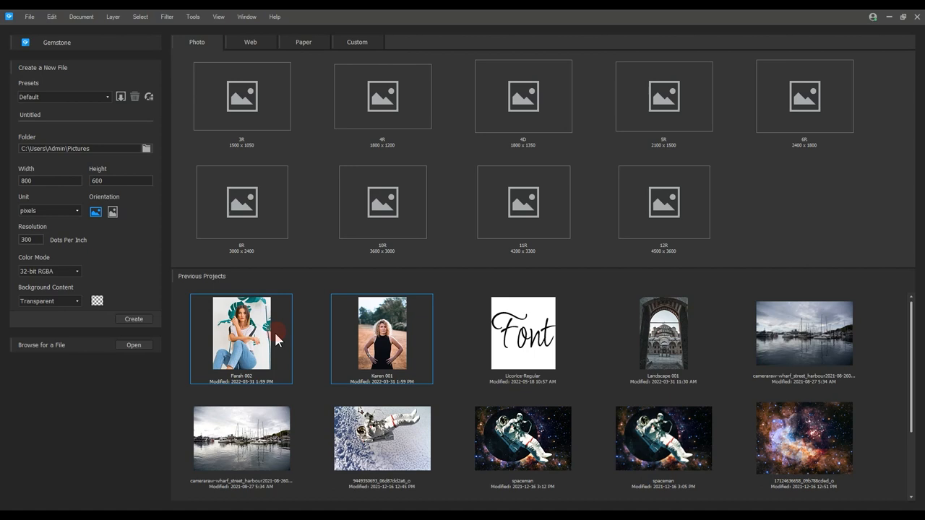
{"action": "mouse_move", "coordinate": [279, 346]}
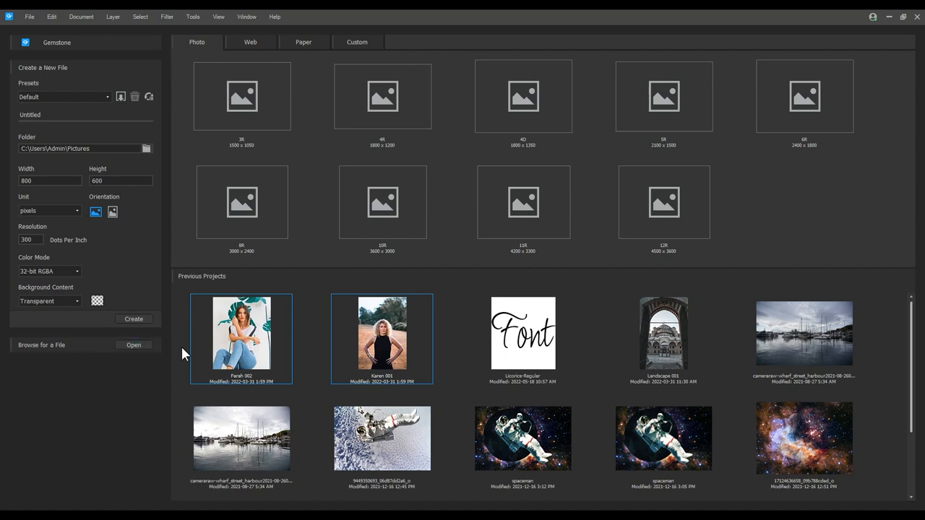
Step: Open the Farah 002 and Karen 001 portraits from Previous Projects
{"action": "left_click", "coordinate": [381, 332]}
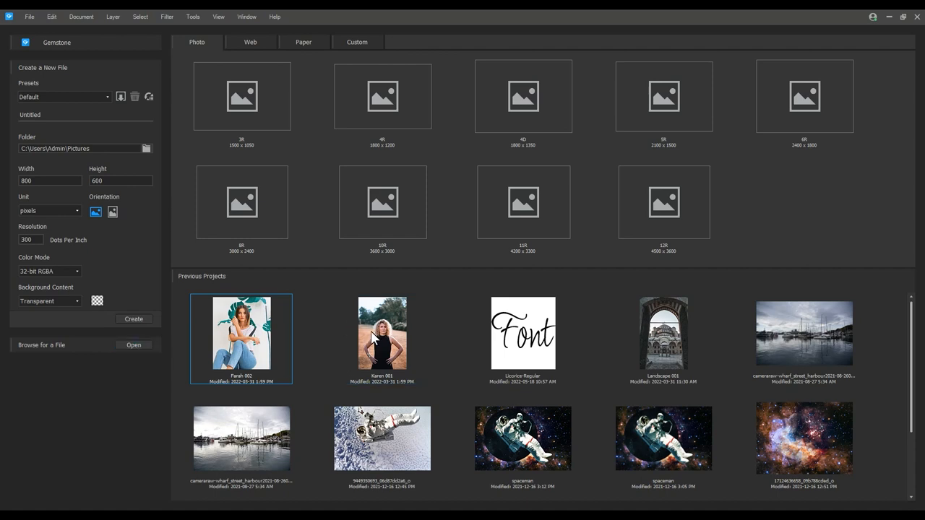
{"action": "double_click", "coordinate": [382, 333]}
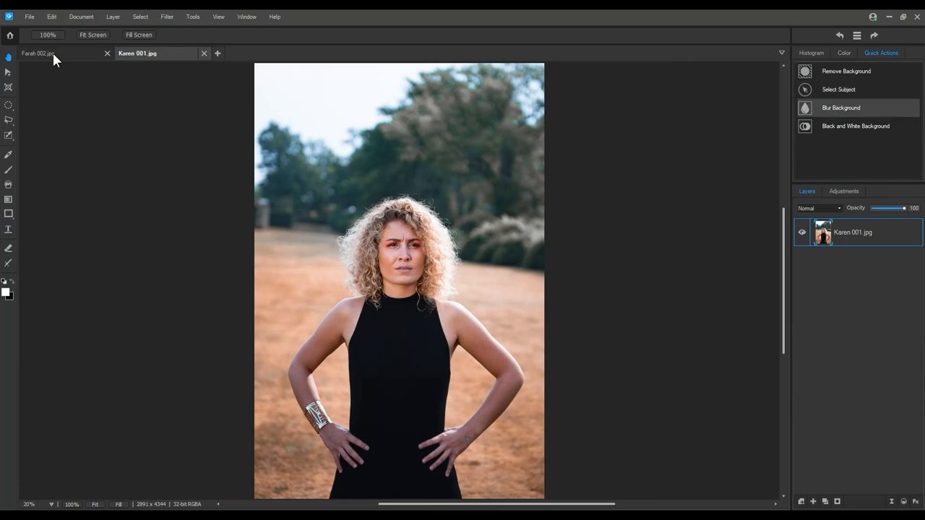
{"action": "mouse_move", "coordinate": [145, 97]}
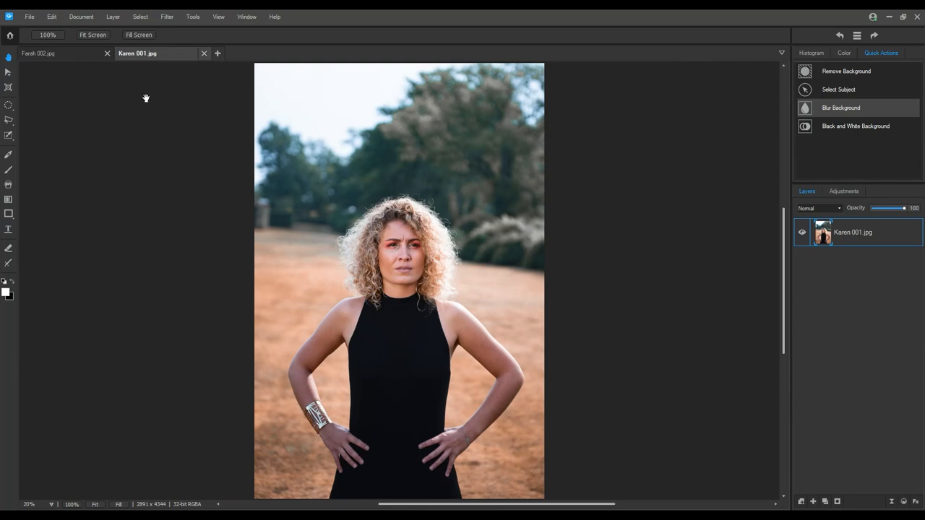
Step: Auto-select the woman in Karen 001 using Select Subject
{"action": "left_click", "coordinate": [40, 53]}
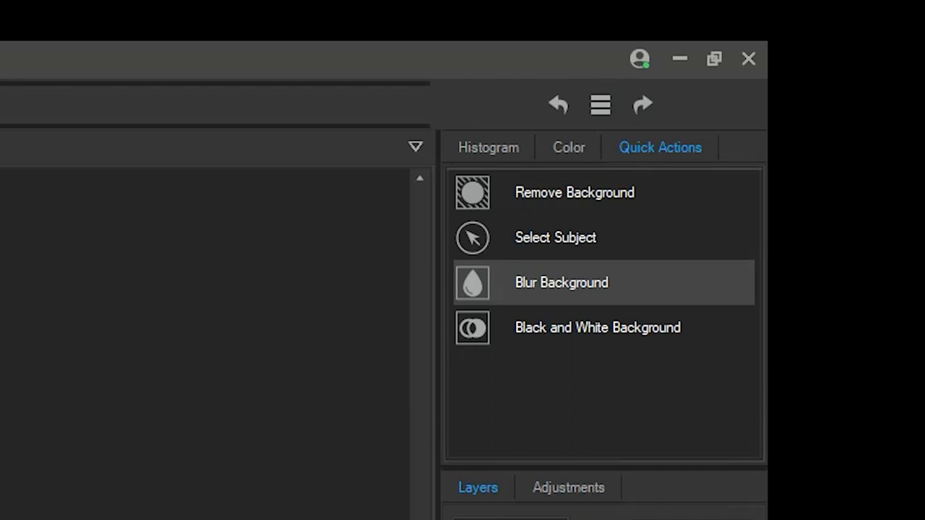
{"action": "mouse_move", "coordinate": [593, 246]}
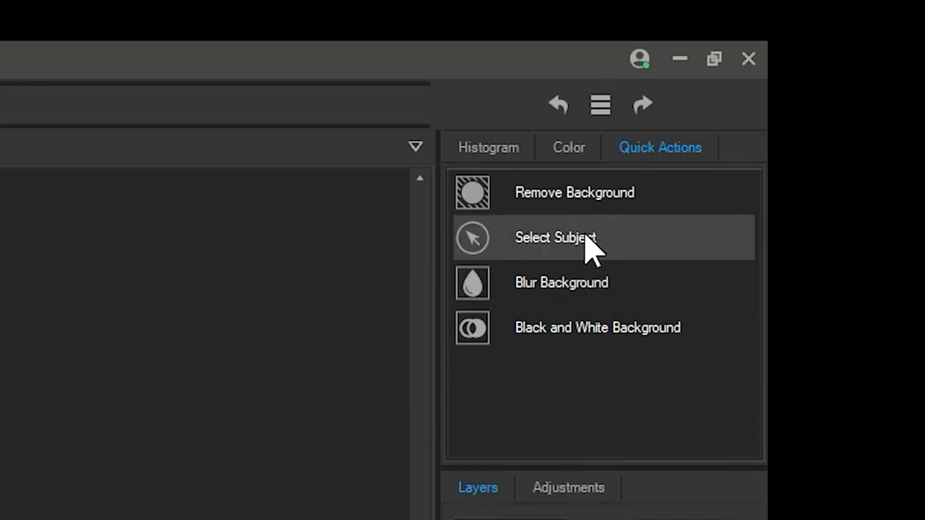
{"action": "left_click", "coordinate": [556, 237]}
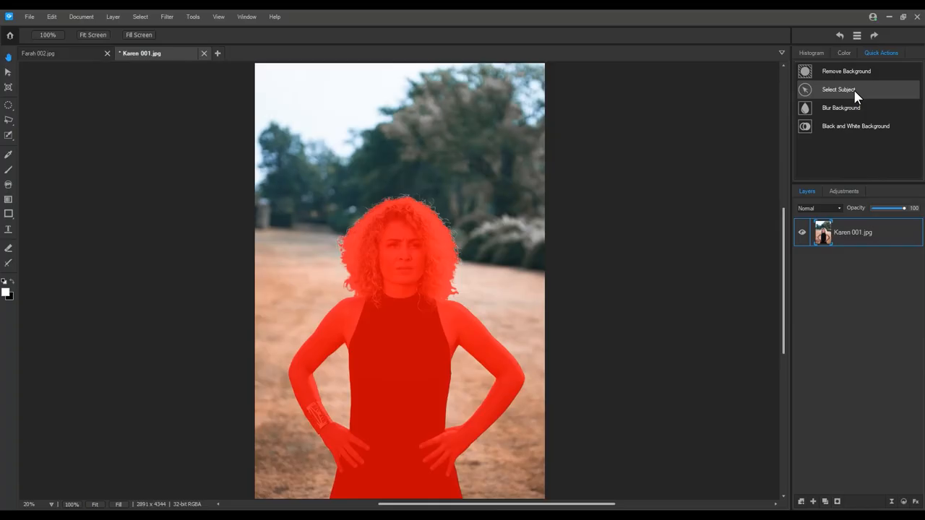
{"action": "mouse_move", "coordinate": [855, 101]}
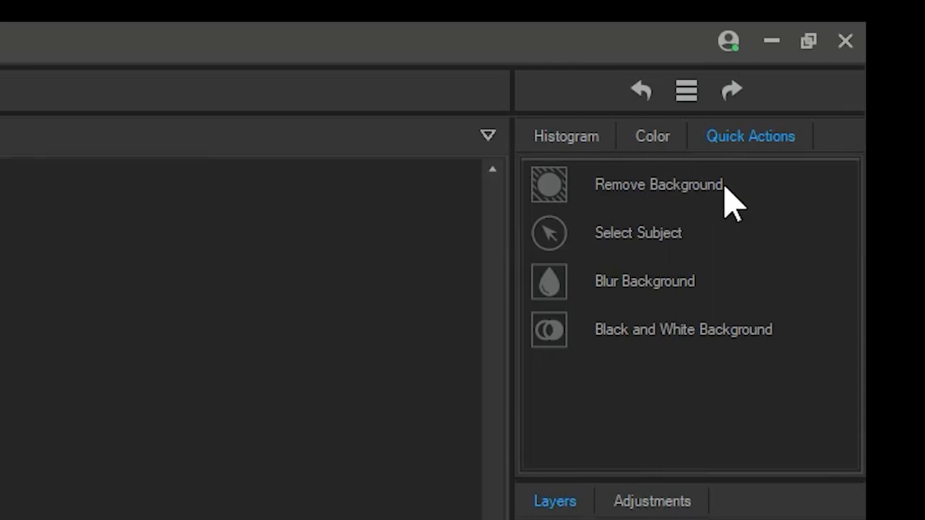
Step: Remove Karen 001's park background and start adding a new image layer
{"action": "left_click", "coordinate": [658, 185]}
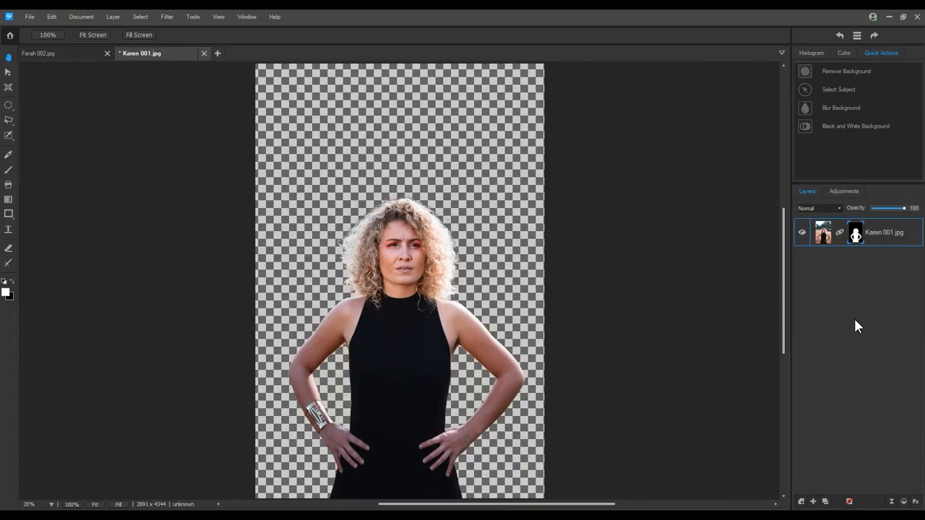
{"action": "mouse_move", "coordinate": [860, 323]}
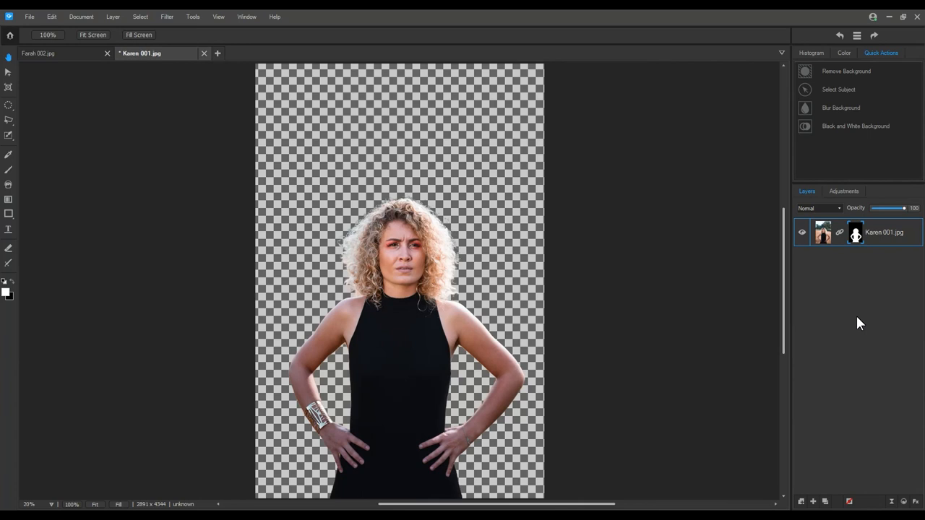
{"action": "mouse_move", "coordinate": [861, 323]}
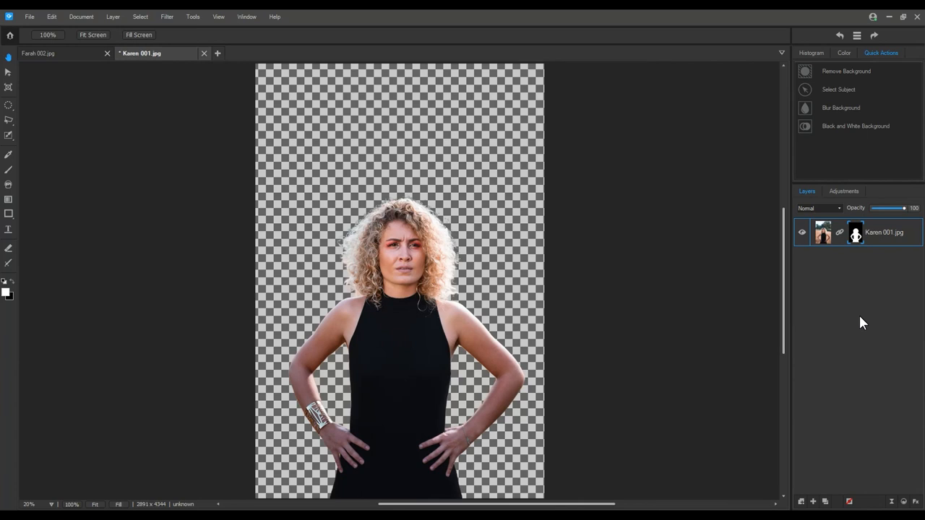
{"action": "left_click", "coordinate": [800, 502]}
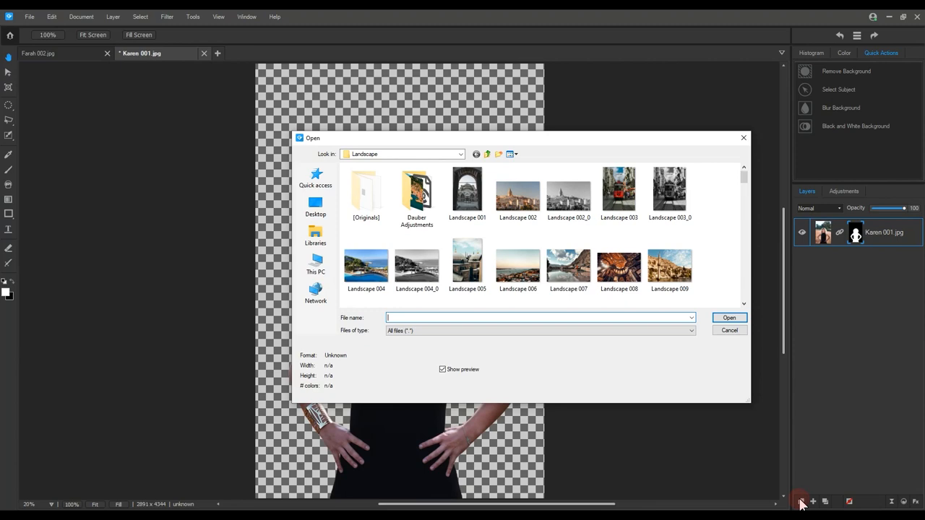
Step: Place the Landscape 046 street scene beneath the cut-out woman
{"action": "scroll", "scroll_direction": "down", "scroll_amount": 3}
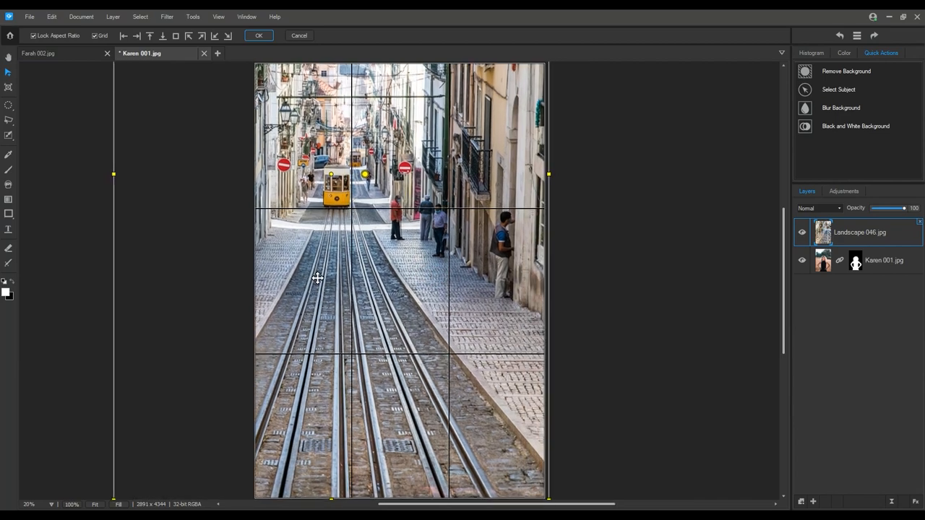
{"action": "left_click", "coordinate": [259, 36]}
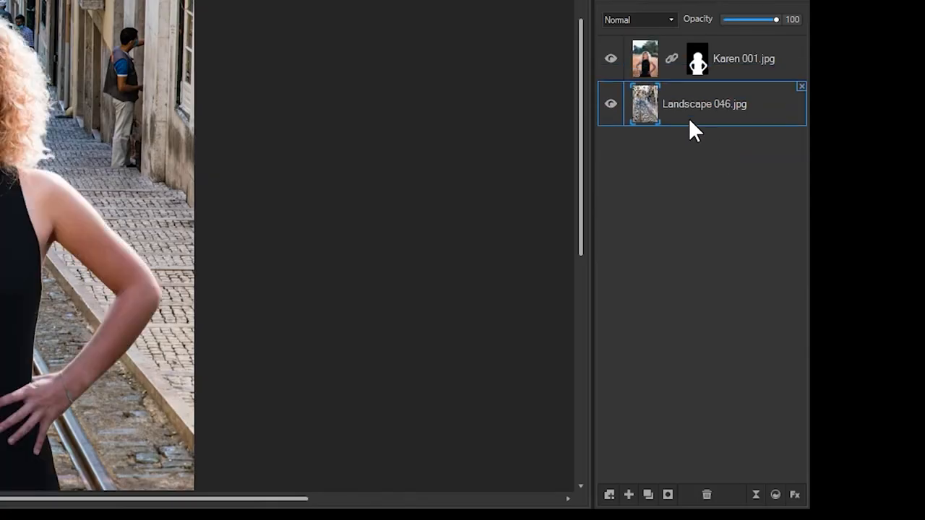
{"action": "left_click", "coordinate": [775, 494]}
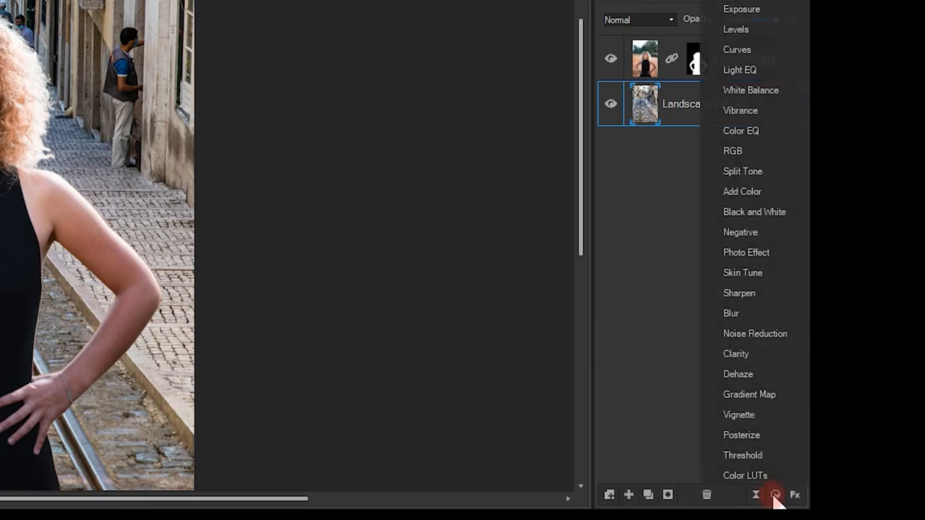
Step: Add a blur adjustment to the street scene with strength 10
{"action": "left_click", "coordinate": [731, 313]}
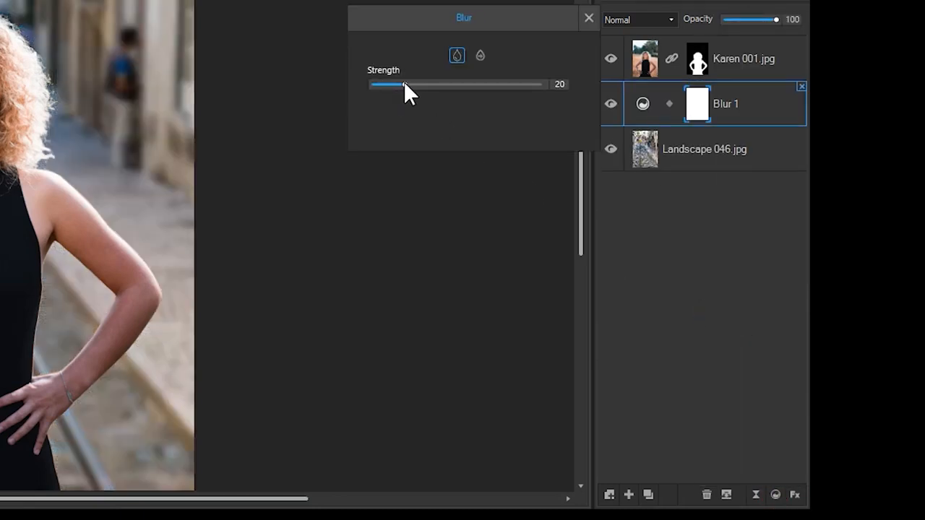
{"action": "left_click_drag", "start_coordinate": [405, 84], "coordinate": [383, 83]}
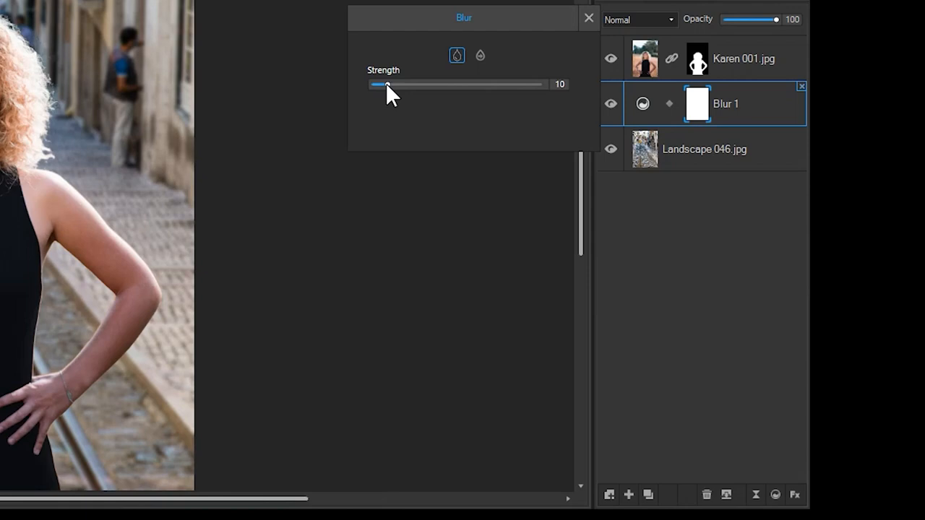
{"action": "left_click", "coordinate": [589, 17]}
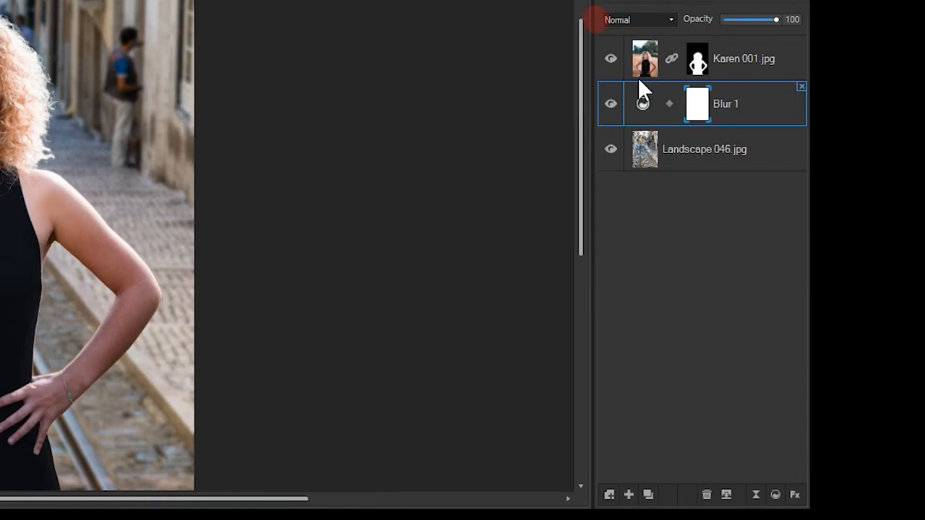
Step: Add a Photo Effect adjustment at about 9% opacity, then switch to Farah 002
{"action": "left_click", "coordinate": [774, 494]}
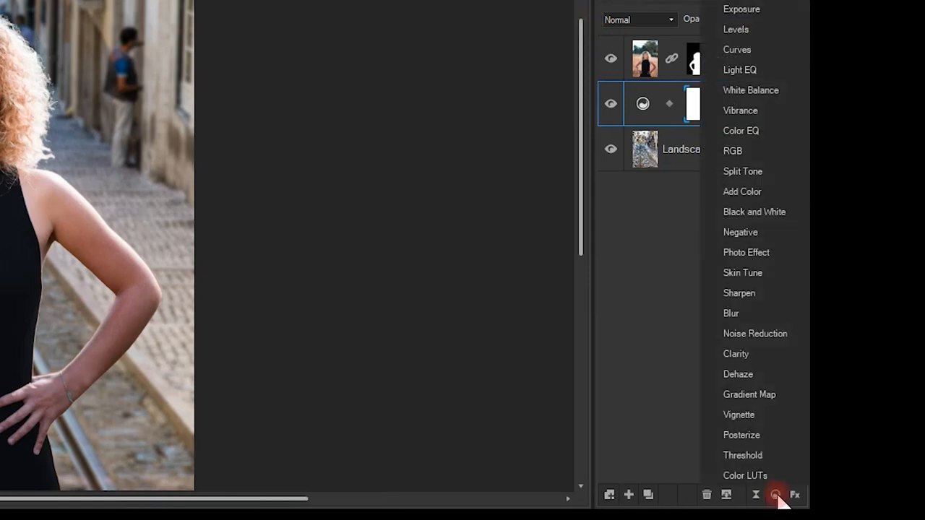
{"action": "left_click", "coordinate": [746, 252]}
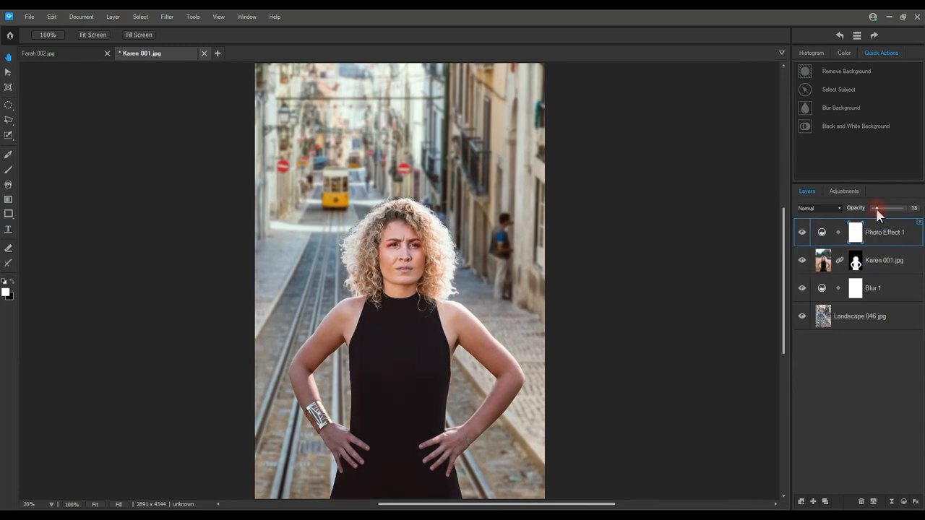
{"action": "left_click_drag", "start_coordinate": [885, 208], "coordinate": [874, 208]}
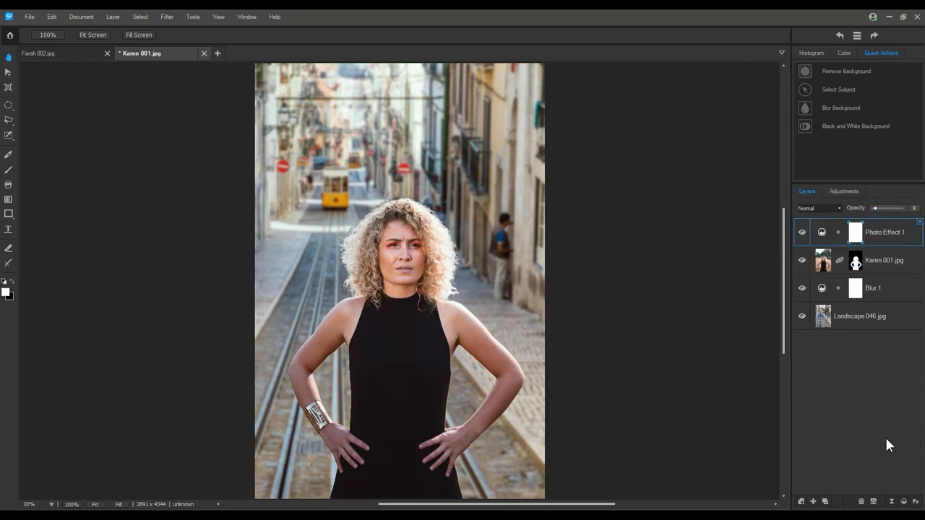
{"action": "left_click", "coordinate": [41, 53]}
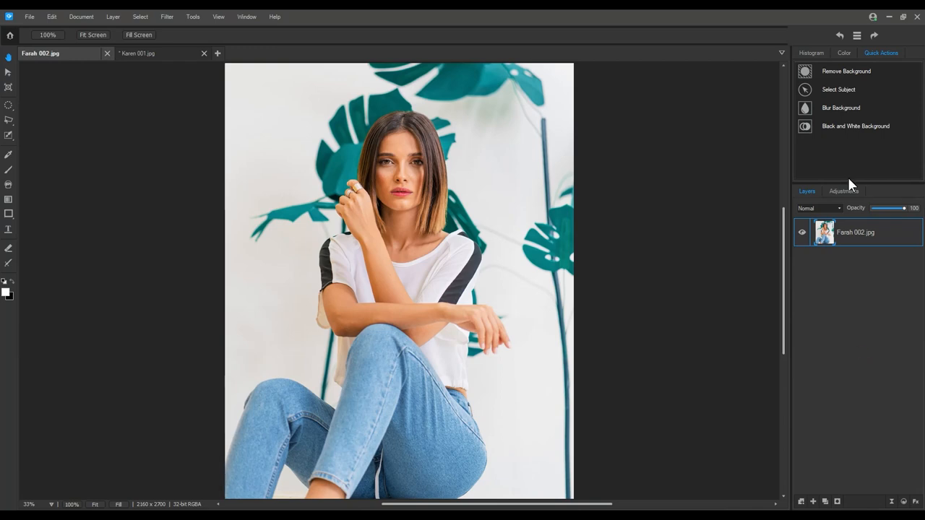
Step: Select Farah's subject and choose blue as the fill colour for her background
{"action": "left_click", "coordinate": [838, 90]}
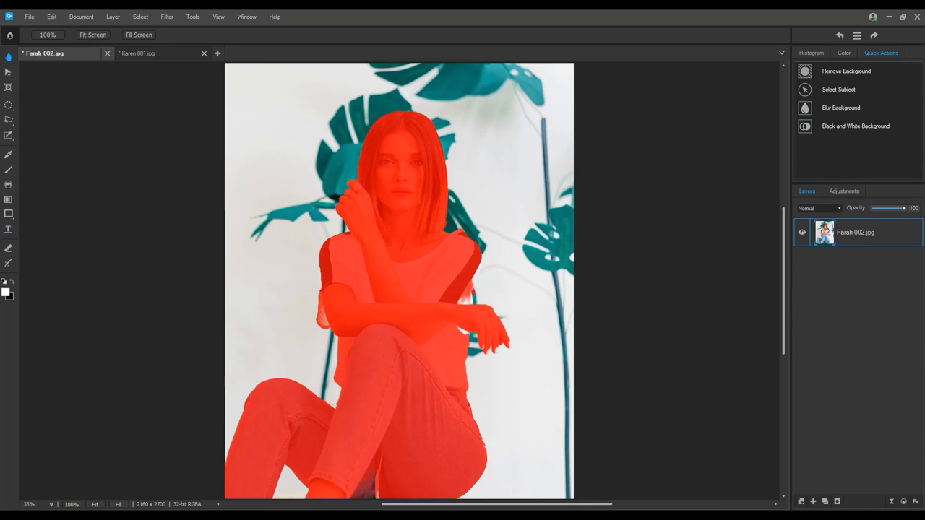
{"action": "mouse_move", "coordinate": [603, 289]}
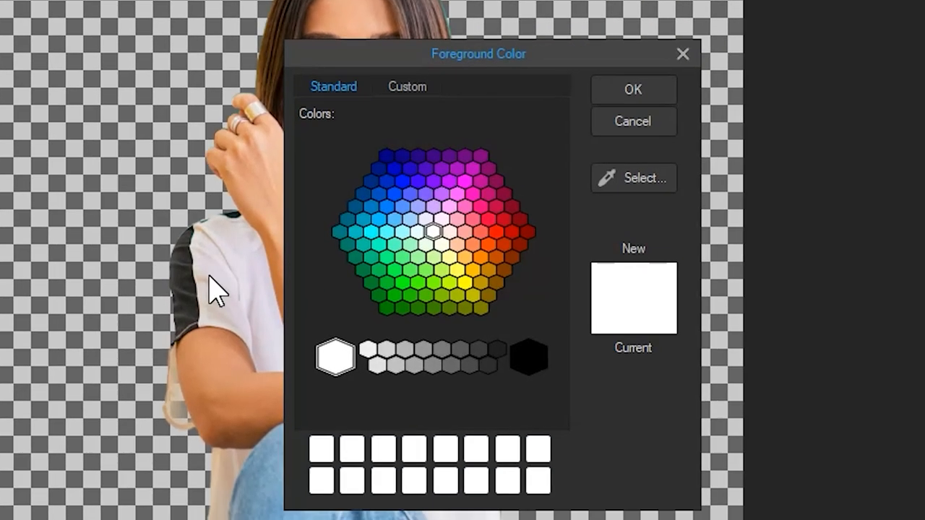
{"action": "left_click", "coordinate": [632, 89]}
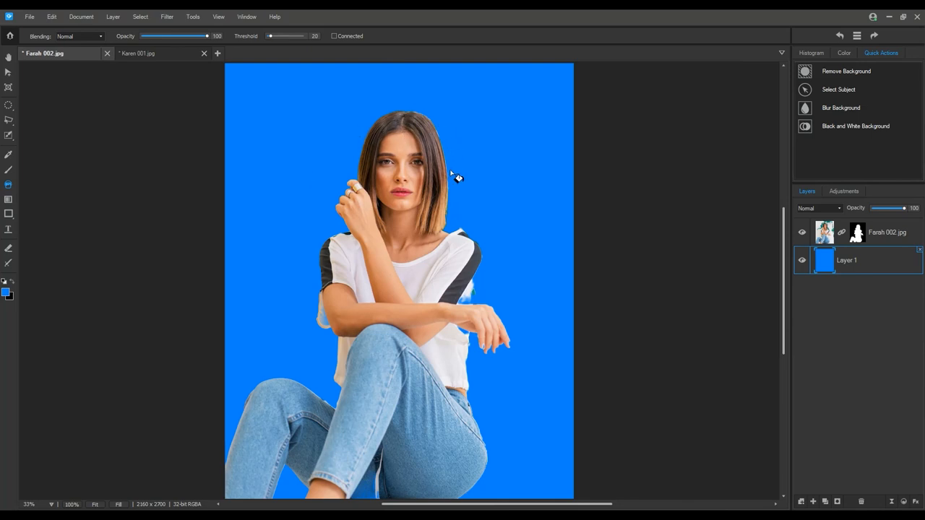
{"action": "mouse_move", "coordinate": [359, 188]}
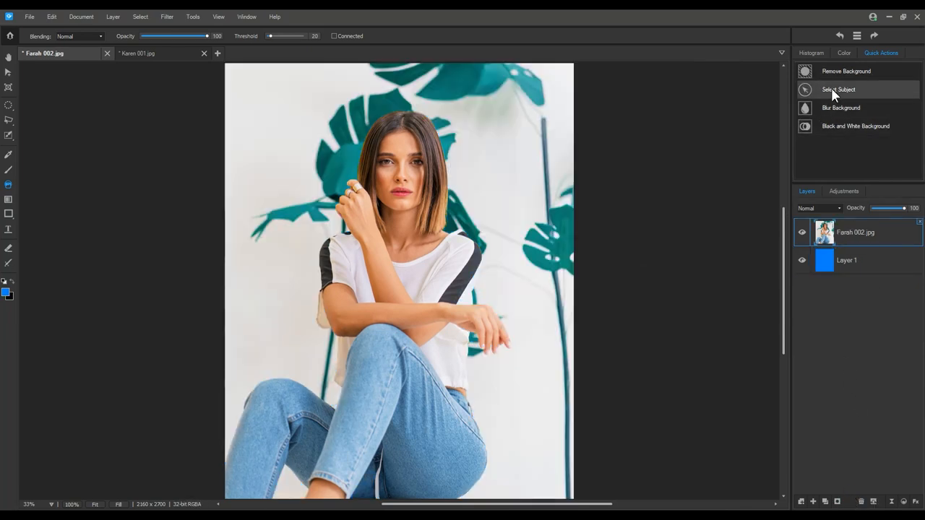
Step: Reselect Farah and refine the selection with Shift Edge -6
{"action": "left_click", "coordinate": [839, 89]}
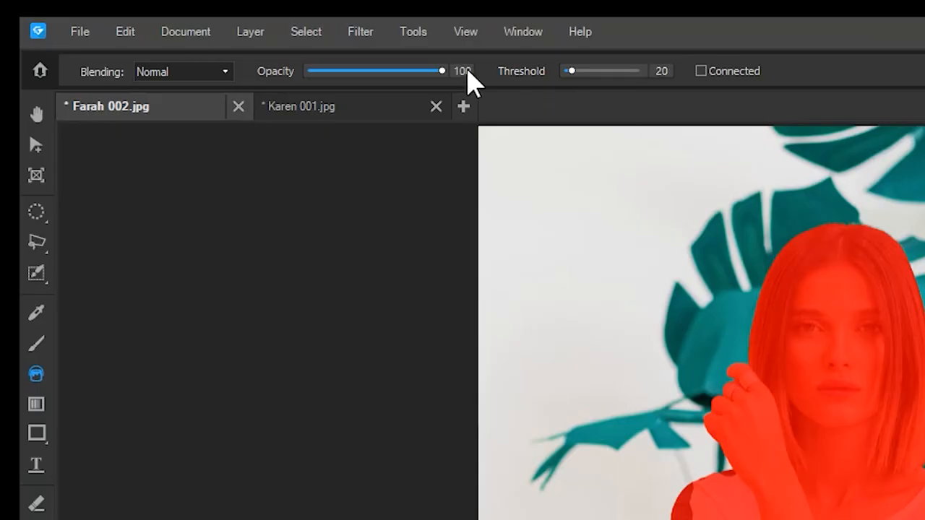
{"action": "left_click", "coordinate": [305, 31]}
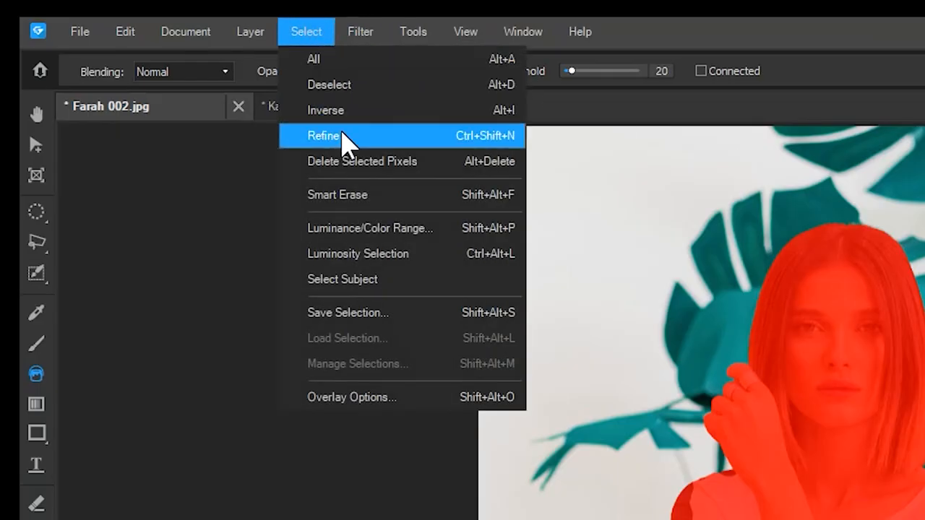
{"action": "left_click", "coordinate": [323, 136]}
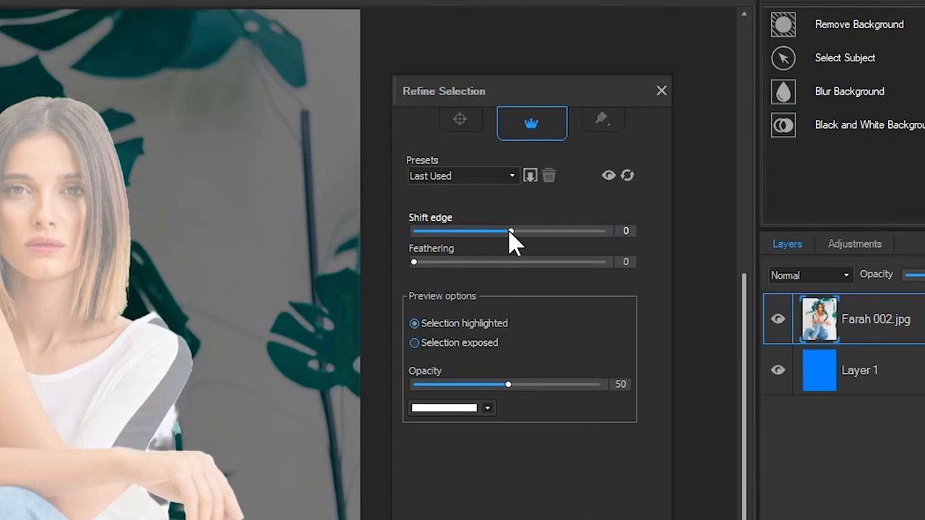
{"action": "left_click_drag", "start_coordinate": [513, 231], "coordinate": [504, 231]}
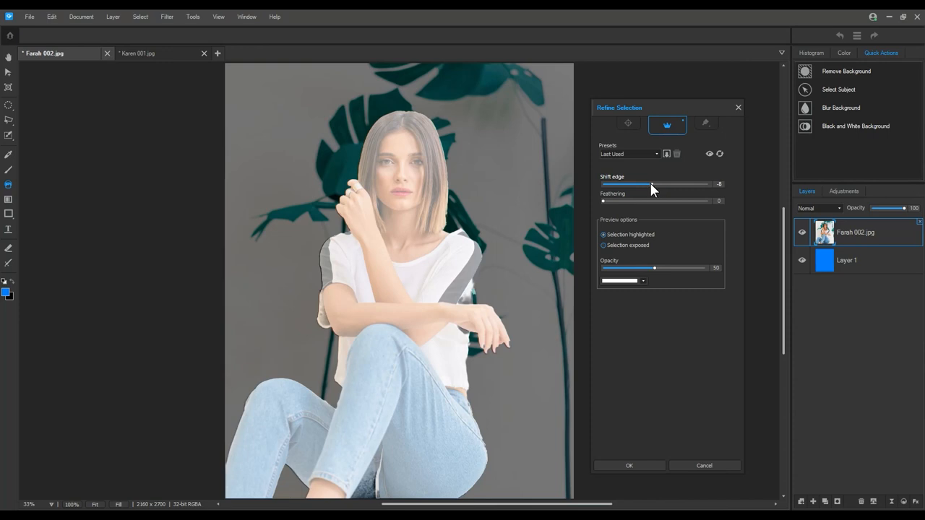
{"action": "left_click", "coordinate": [629, 466]}
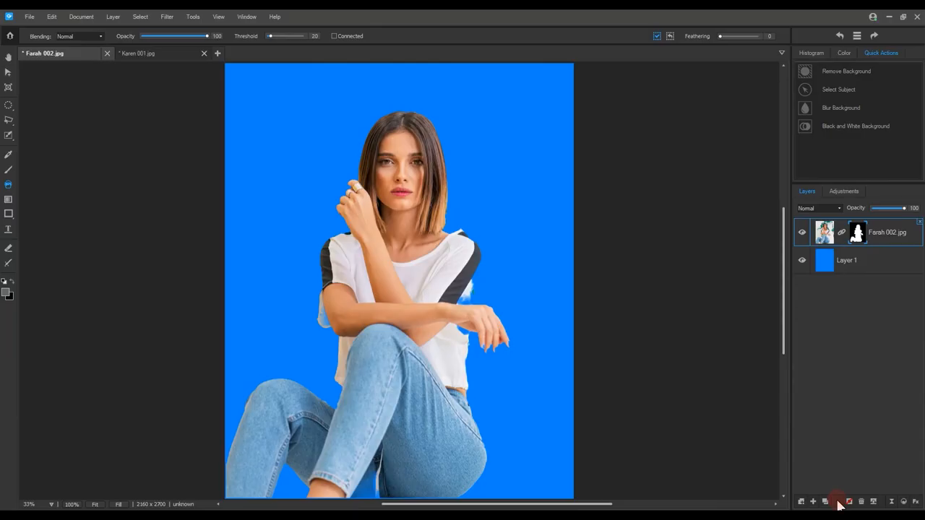
{"action": "mouse_move", "coordinate": [459, 331]}
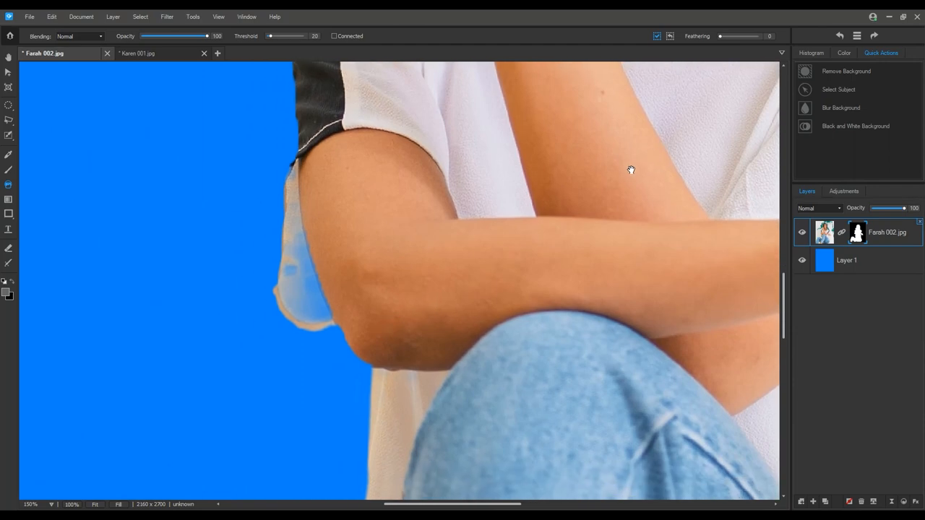
{"action": "mouse_move", "coordinate": [22, 177]}
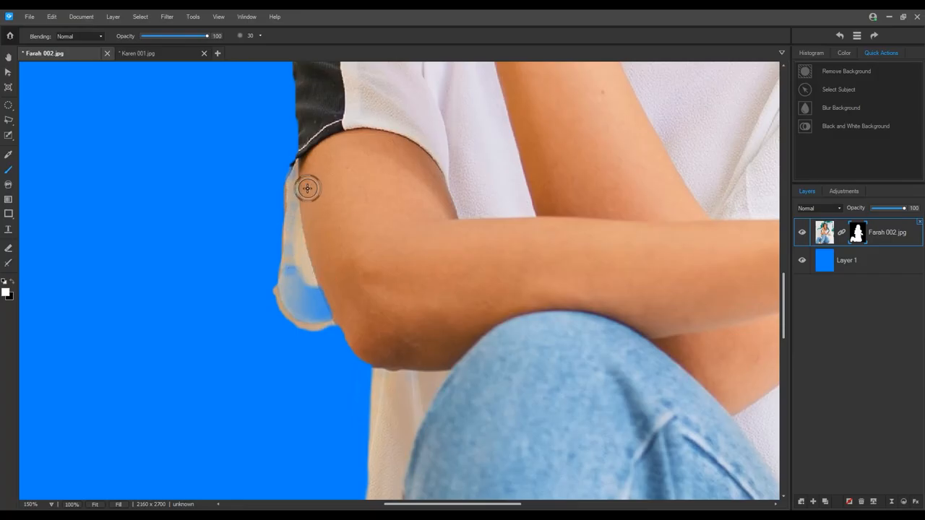
Step: Brush away the pale fringe around Farah's elbow and re-enable the mask
{"action": "left_click_drag", "start_coordinate": [307, 188], "coordinate": [298, 274]}
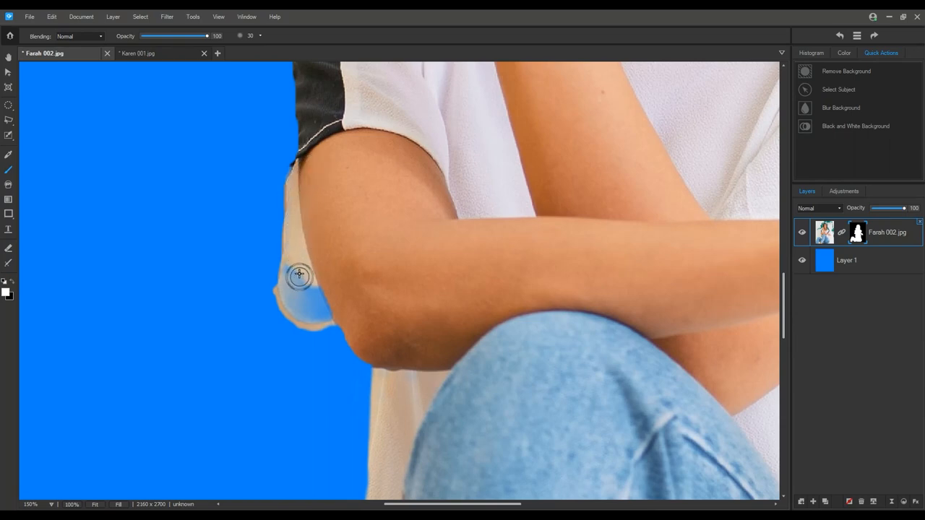
{"action": "left_click_drag", "start_coordinate": [300, 274], "coordinate": [331, 312]}
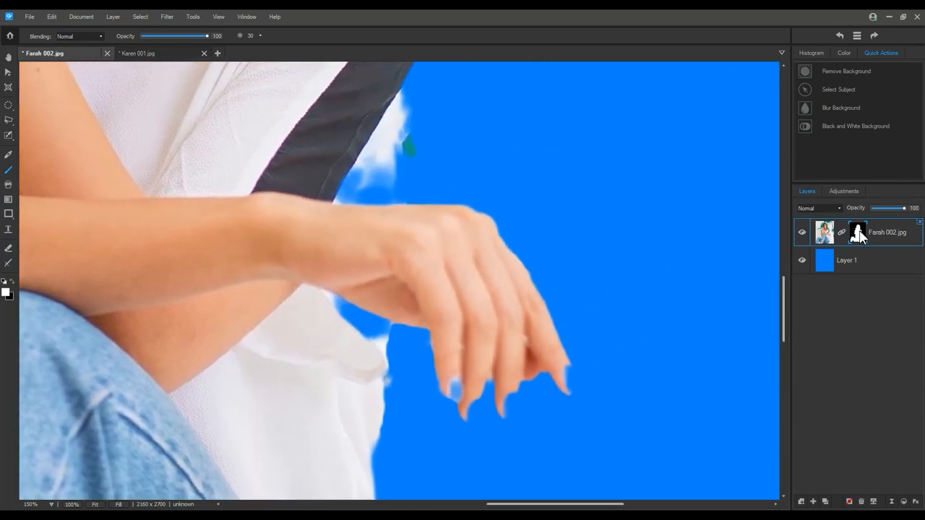
{"action": "left_click", "coordinate": [857, 232]}
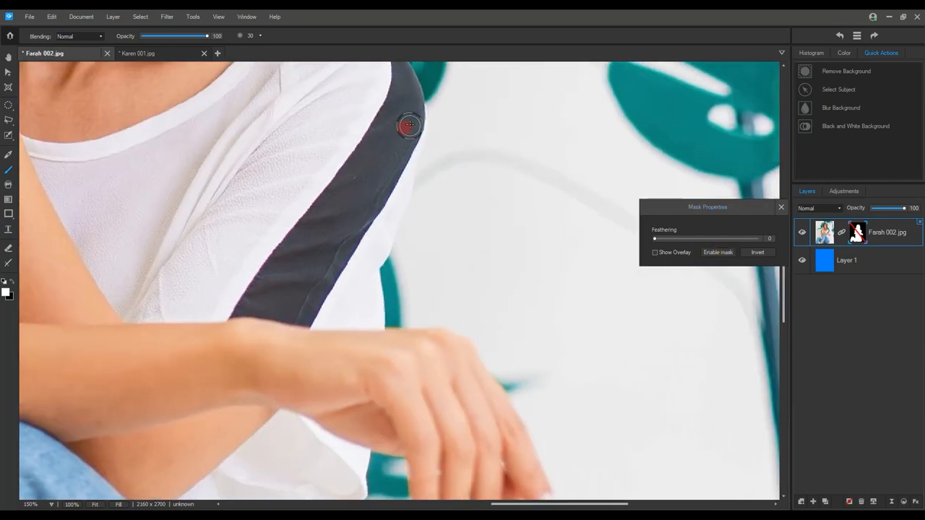
{"action": "left_click", "coordinate": [717, 252]}
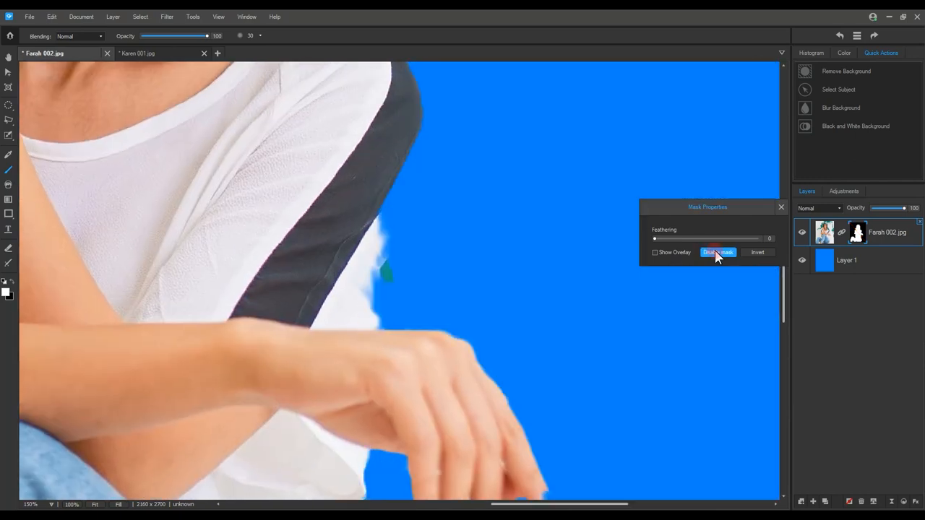
{"action": "left_click", "coordinate": [718, 253]}
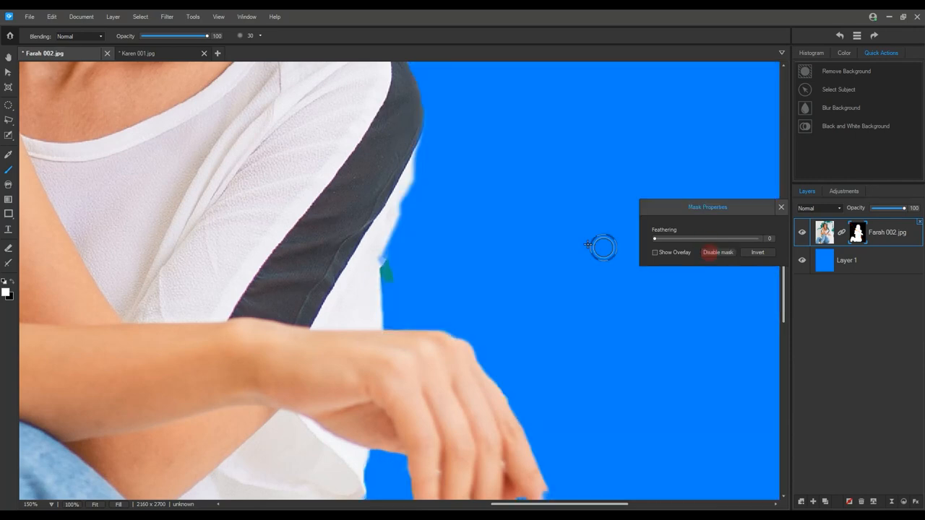